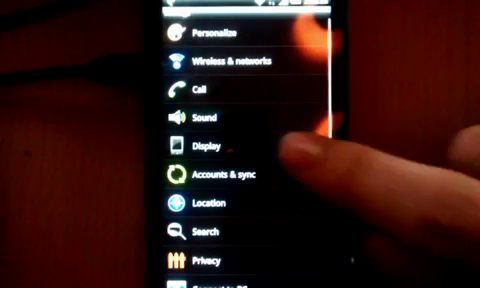
Leave Display settings, then launch ES File Explorer and scroll through the SD card folders
{"action": "left_click", "coordinate": [200, 144]}
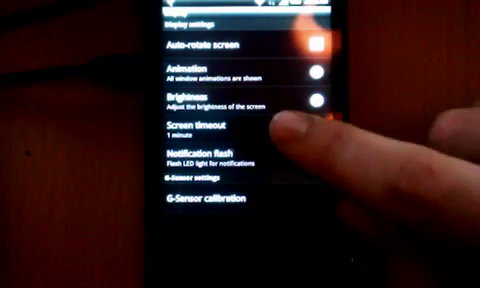
{"action": "left_click", "coordinate": [210, 128]}
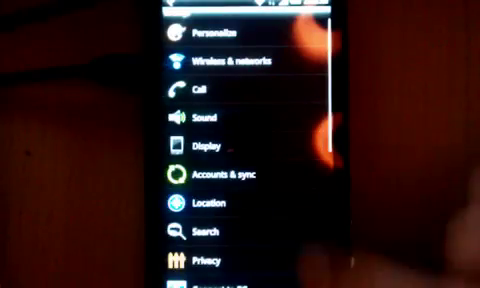
{"action": "scroll", "scroll_direction": "down", "scroll_amount": 3}
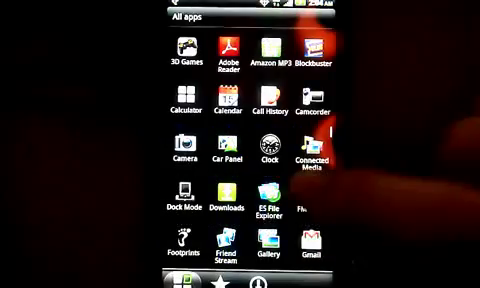
{"action": "left_click", "coordinate": [280, 206]}
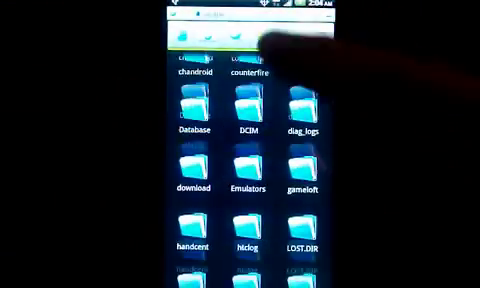
{"action": "scroll", "scroll_direction": "down", "scroll_amount": 3}
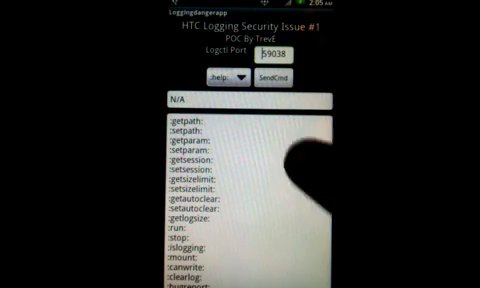
Scroll through the list of logctl commands returned by :help:
{"action": "scroll", "scroll_direction": "down", "scroll_amount": 3}
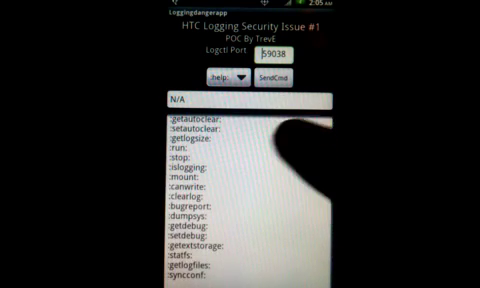
{"action": "scroll", "scroll_direction": "down", "scroll_amount": 3}
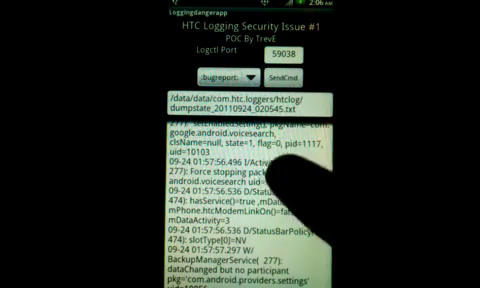
Scroll down through the bugreport log output
{"action": "scroll", "scroll_direction": "down", "scroll_amount": 3}
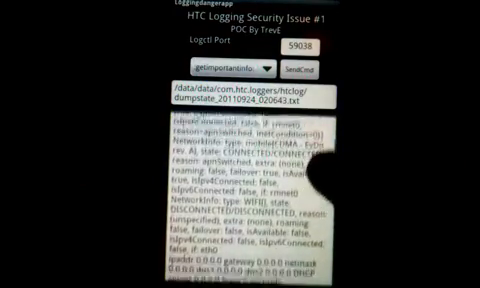
Scroll to the NetworkInfo entries and the launcher, settings and mail usage counts and times
{"action": "scroll", "scroll_direction": "down", "scroll_amount": 3}
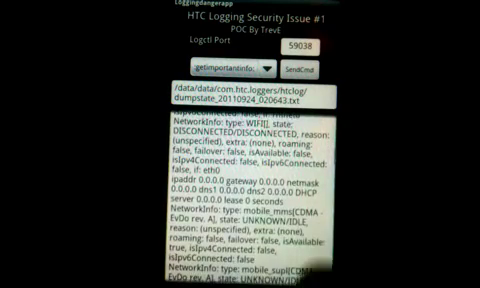
{"action": "scroll", "scroll_direction": "down", "scroll_amount": 3}
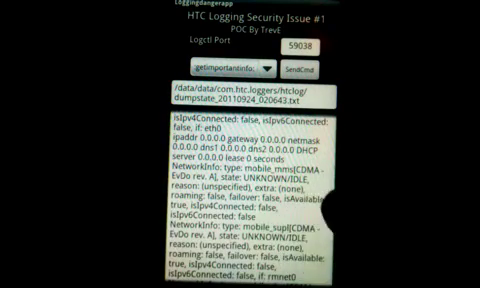
{"action": "scroll", "scroll_direction": "down", "scroll_amount": 3}
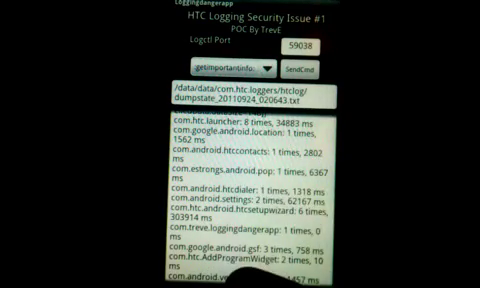
{"action": "scroll", "scroll_direction": "down", "scroll_amount": 3}
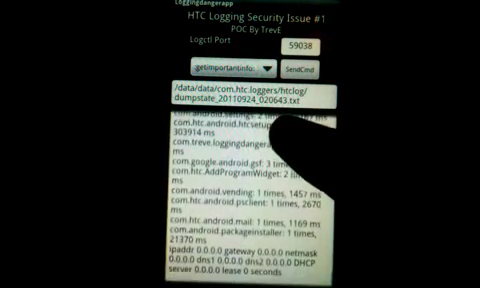
{"action": "scroll", "scroll_direction": "down", "scroll_amount": 3}
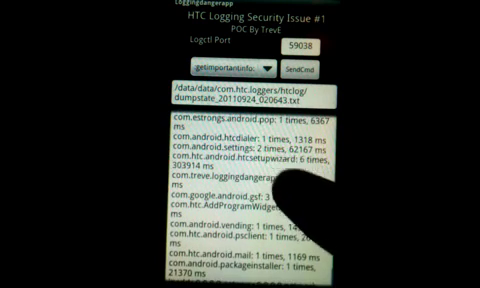